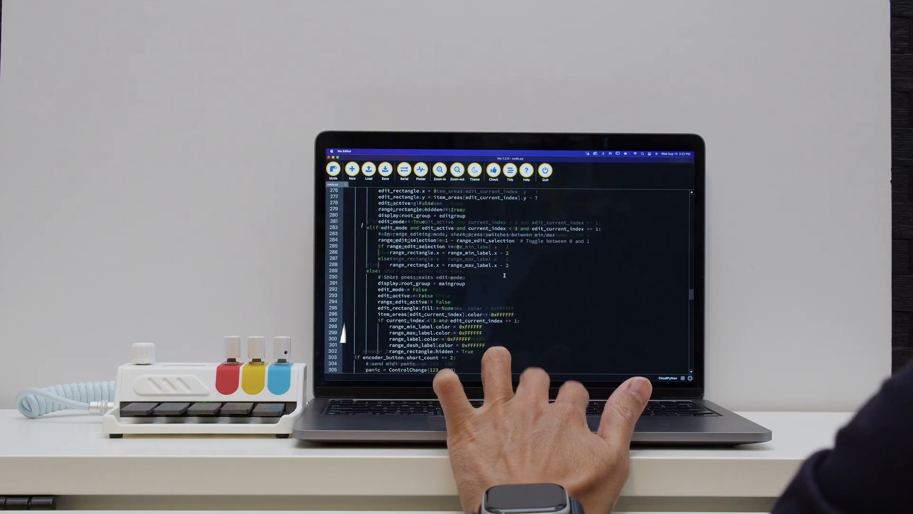
scroll(down, 3)
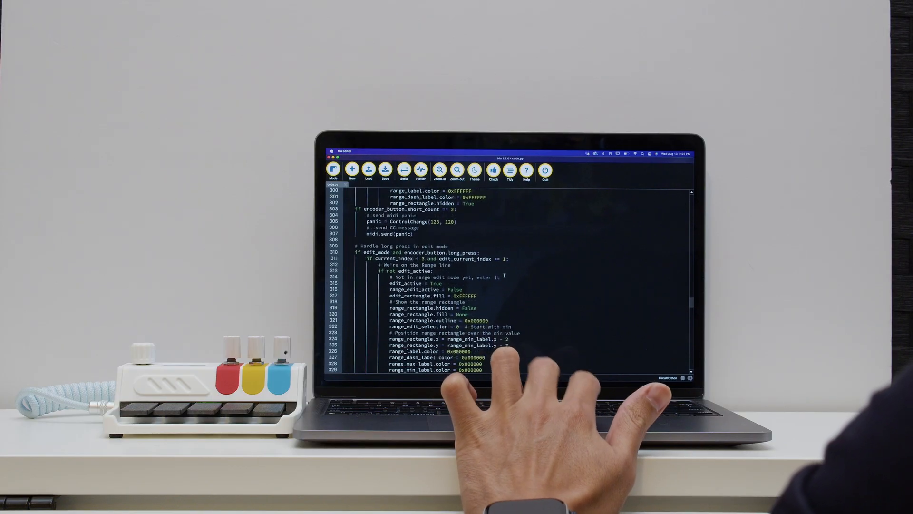